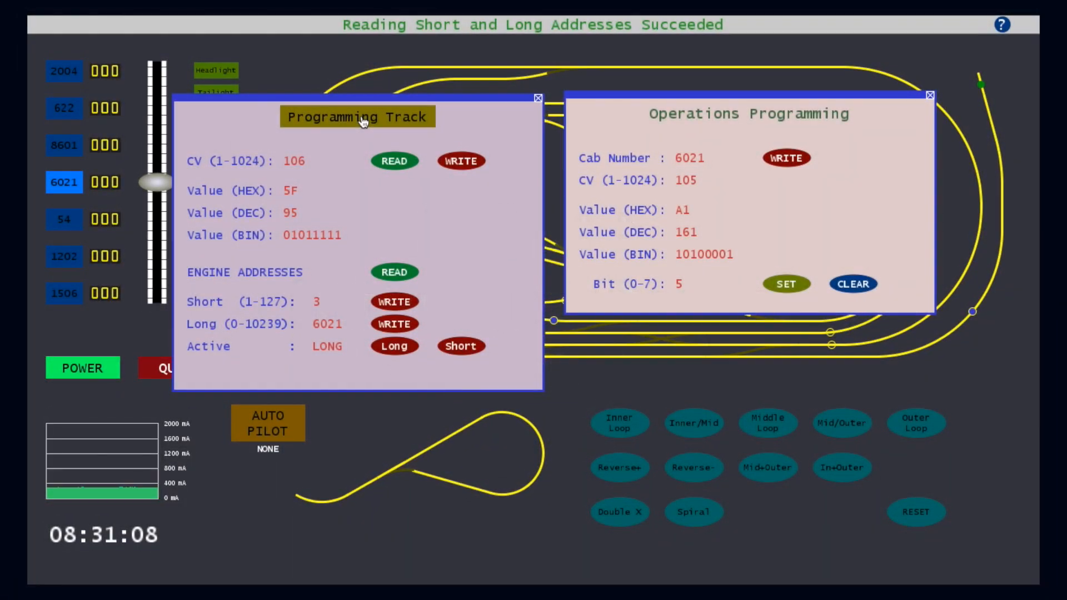
Close the Programming Track and Operations Programming windows, leaving the keyboard controls help visible
click(537, 98)
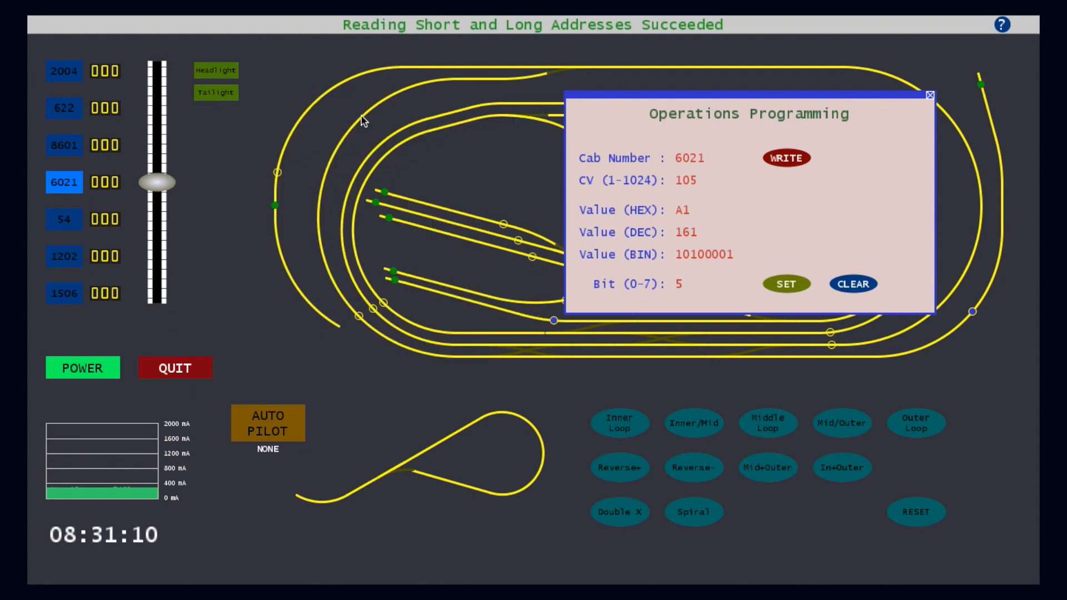
click(928, 94)
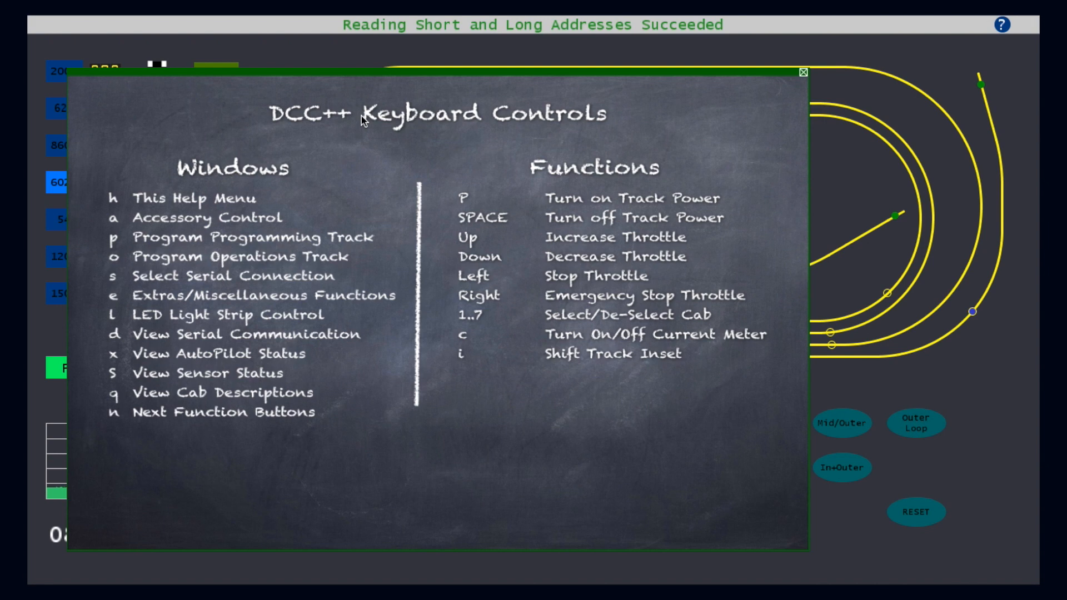
mouse_move(187, 282)
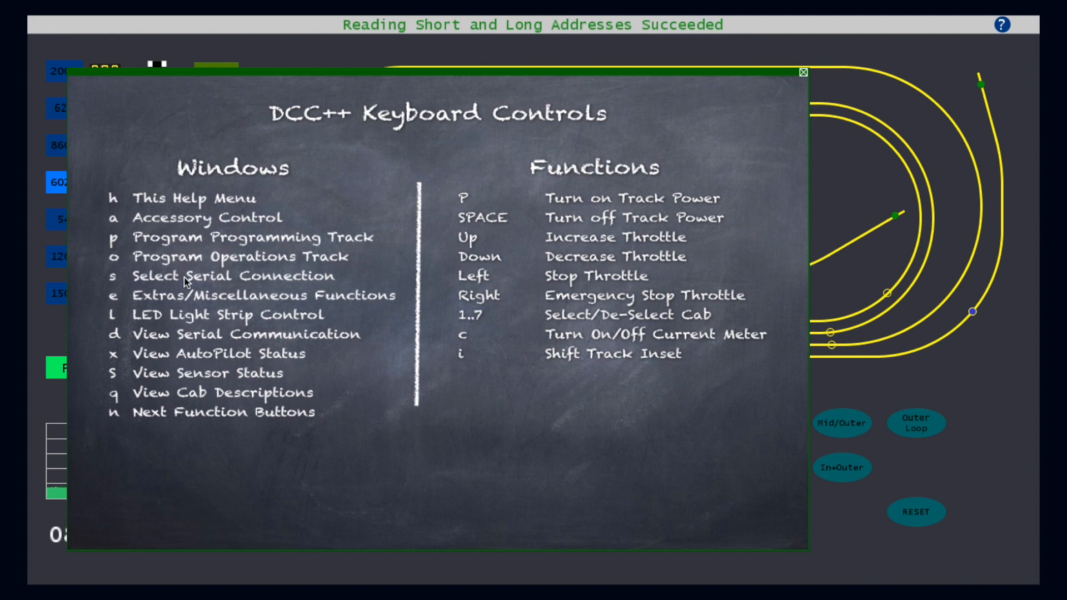
key(s)
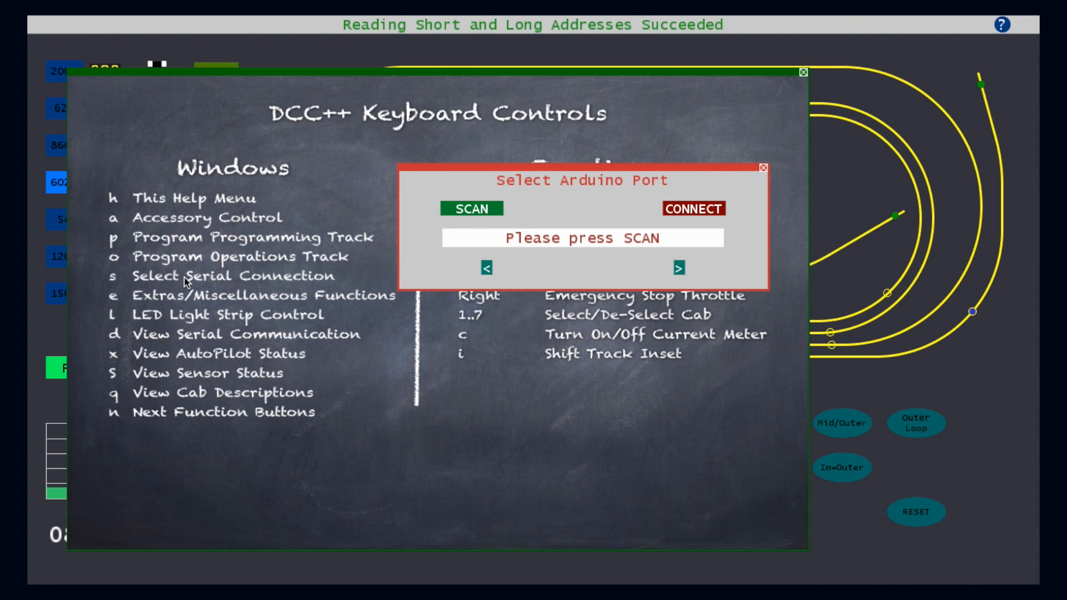
mouse_move(472, 209)
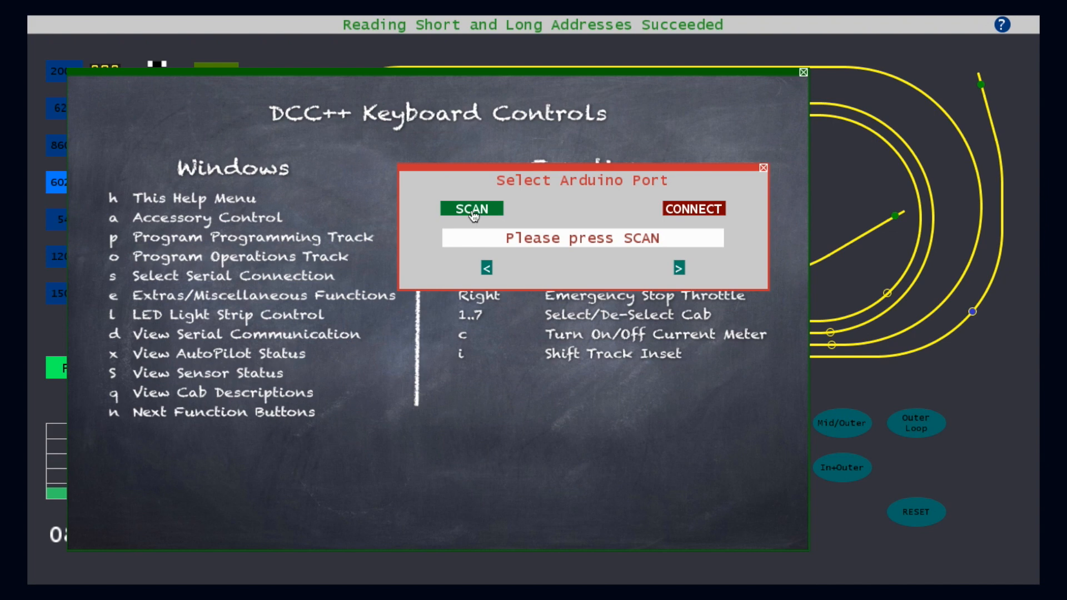
click(470, 209)
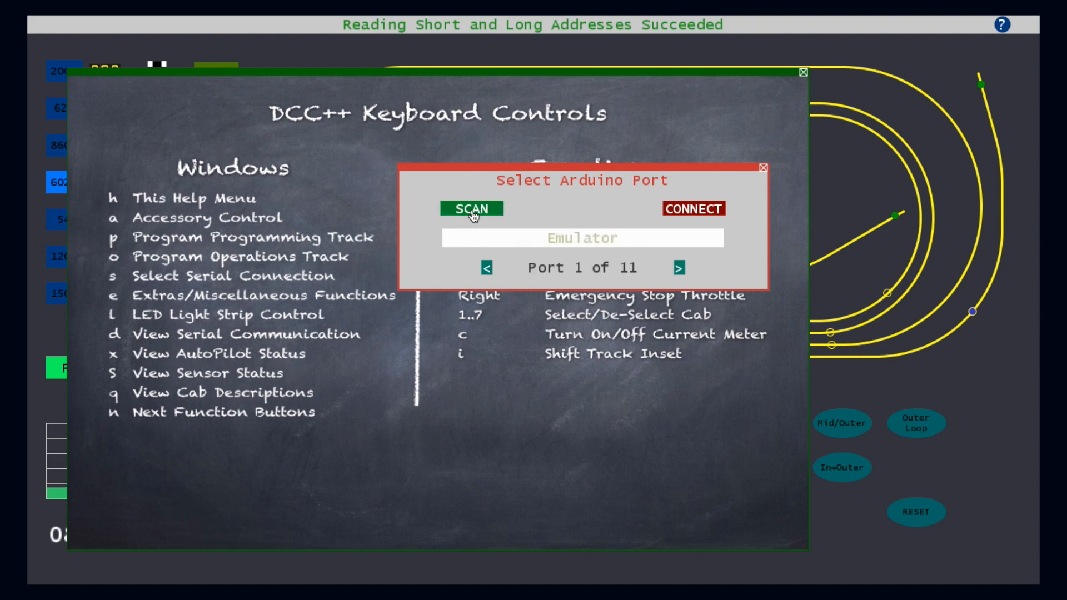
click(678, 267)
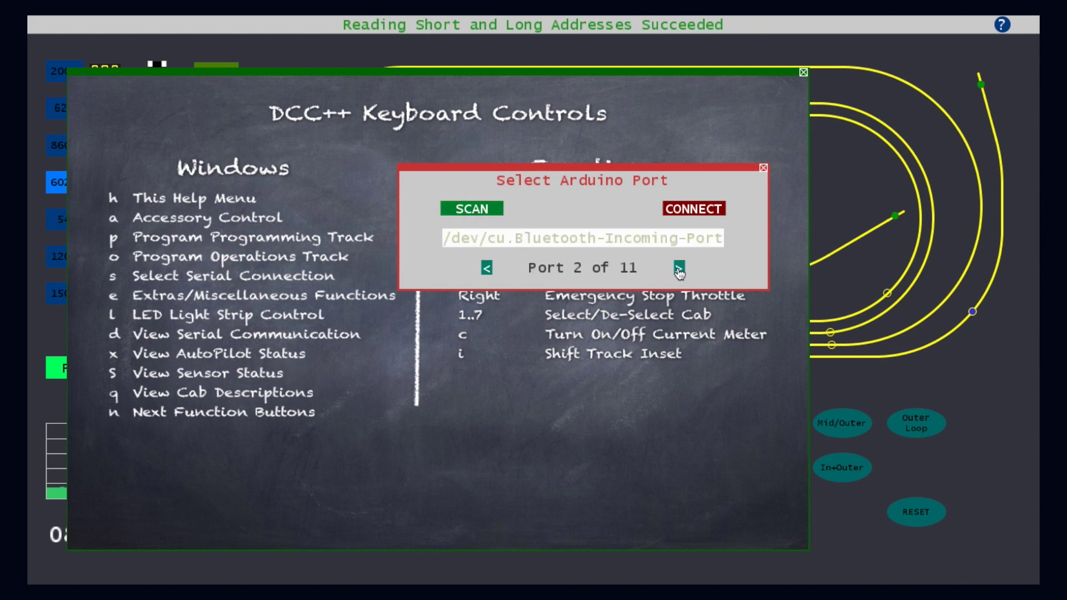
click(678, 267)
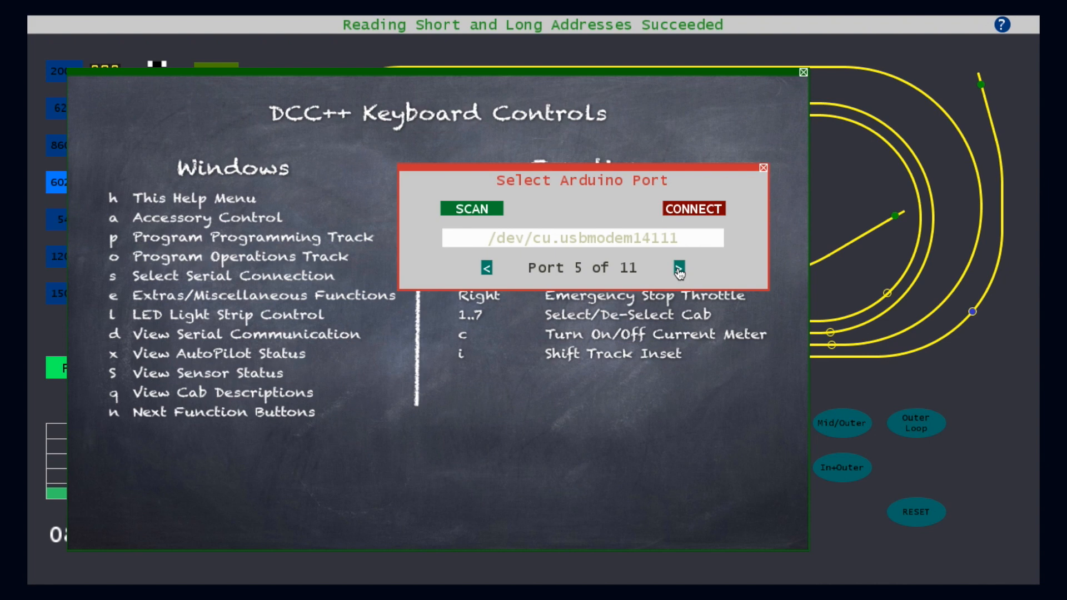
click(761, 168)
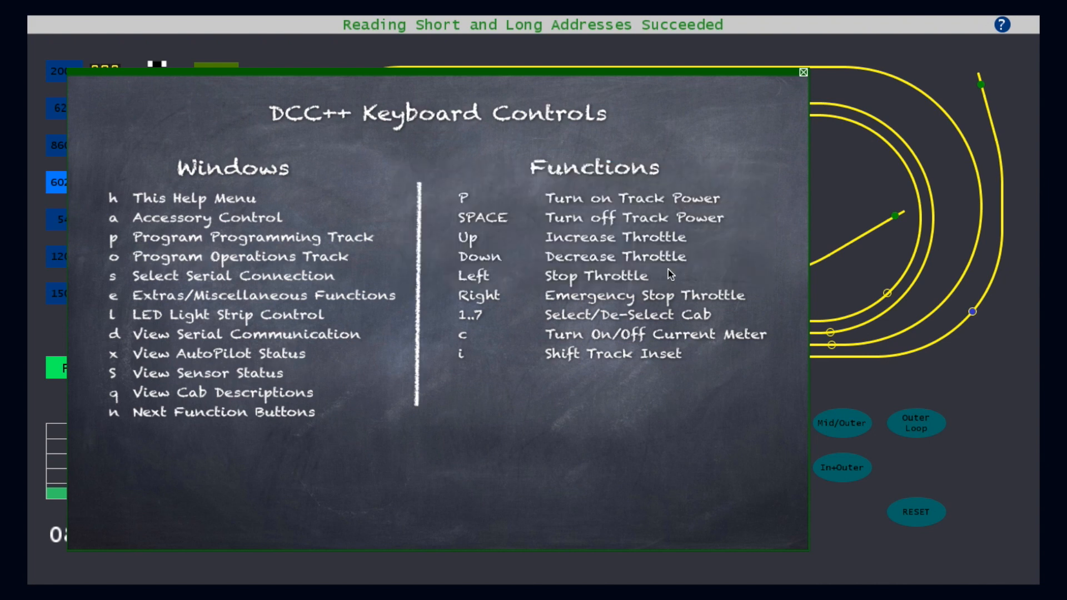
mouse_move(310, 301)
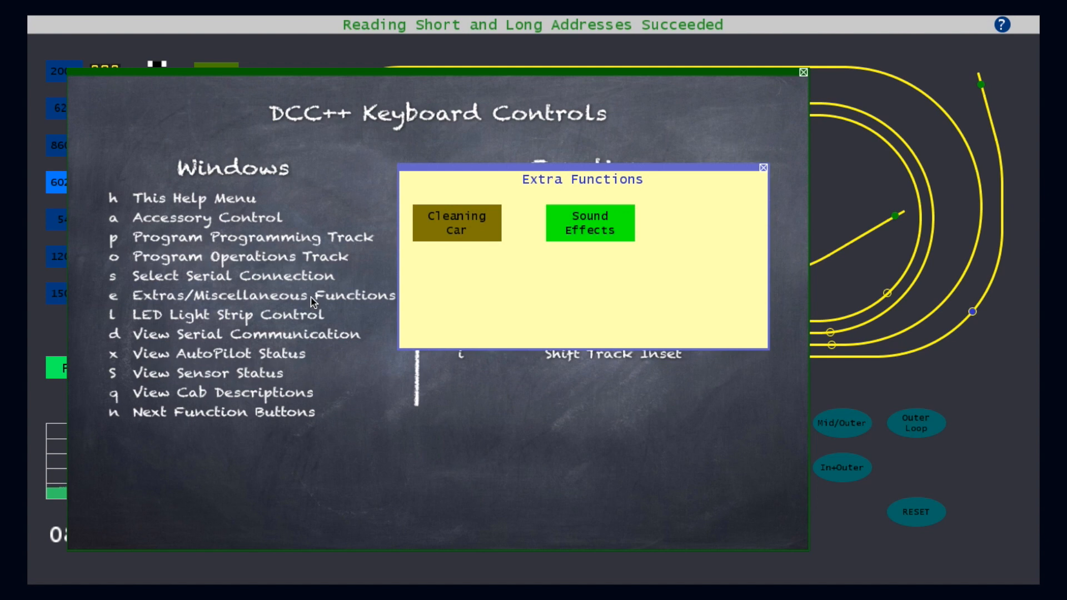
click(456, 223)
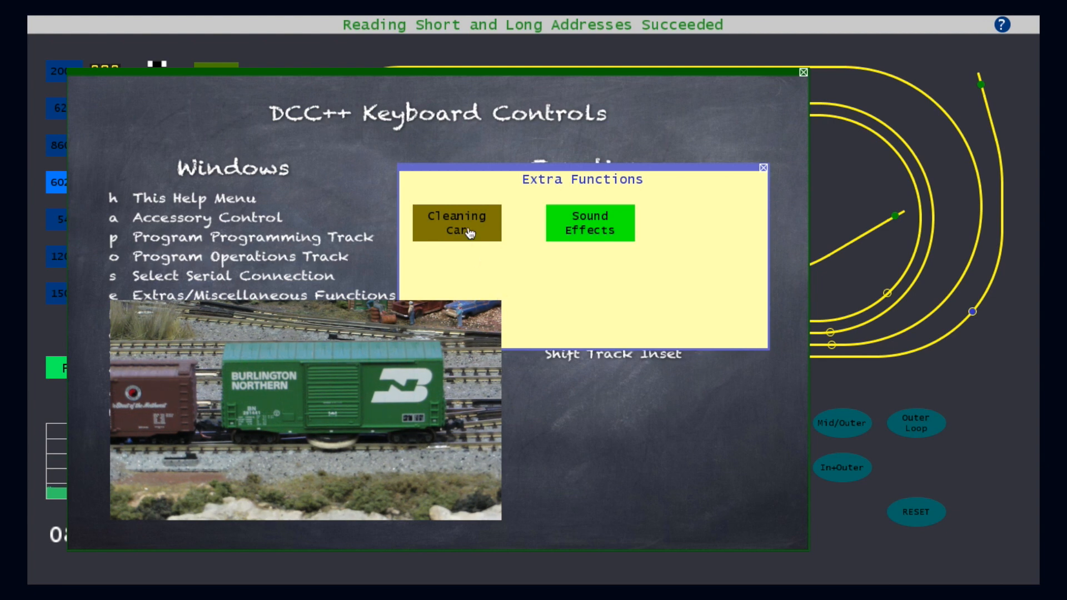
click(456, 223)
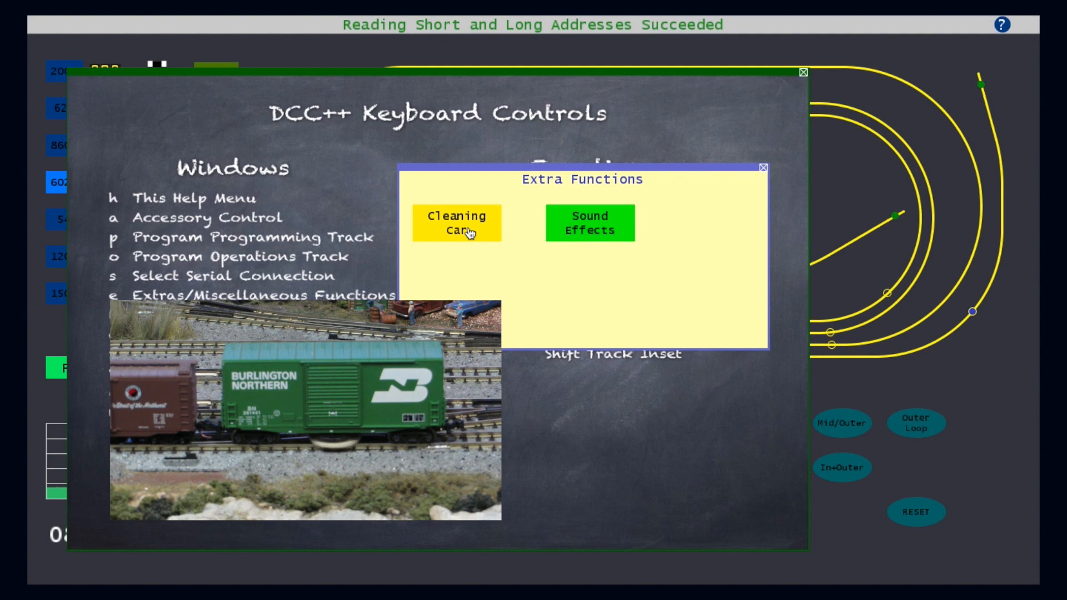
click(456, 222)
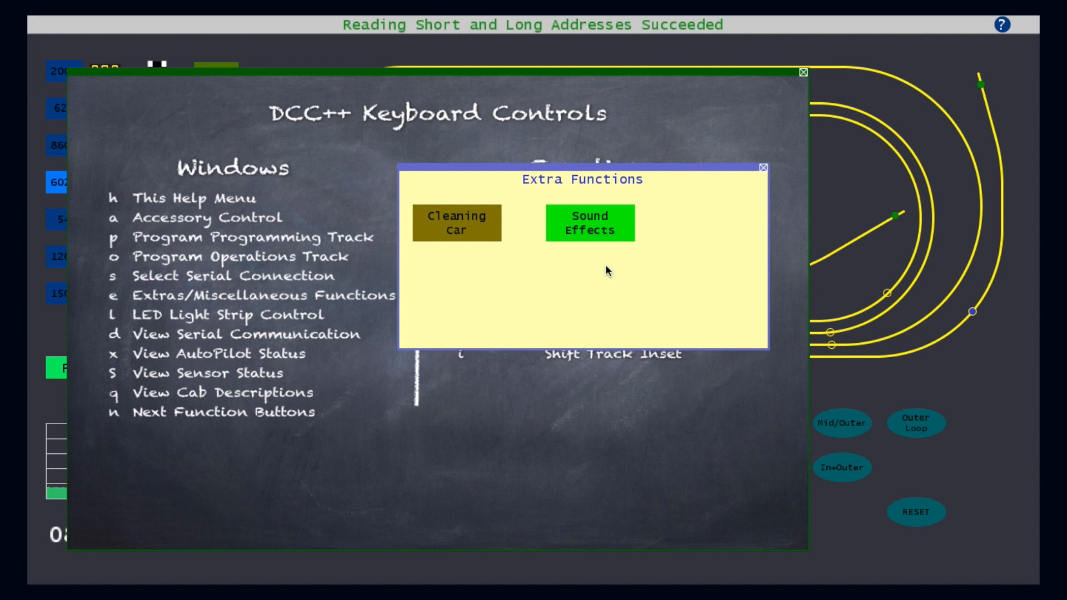
click(762, 168)
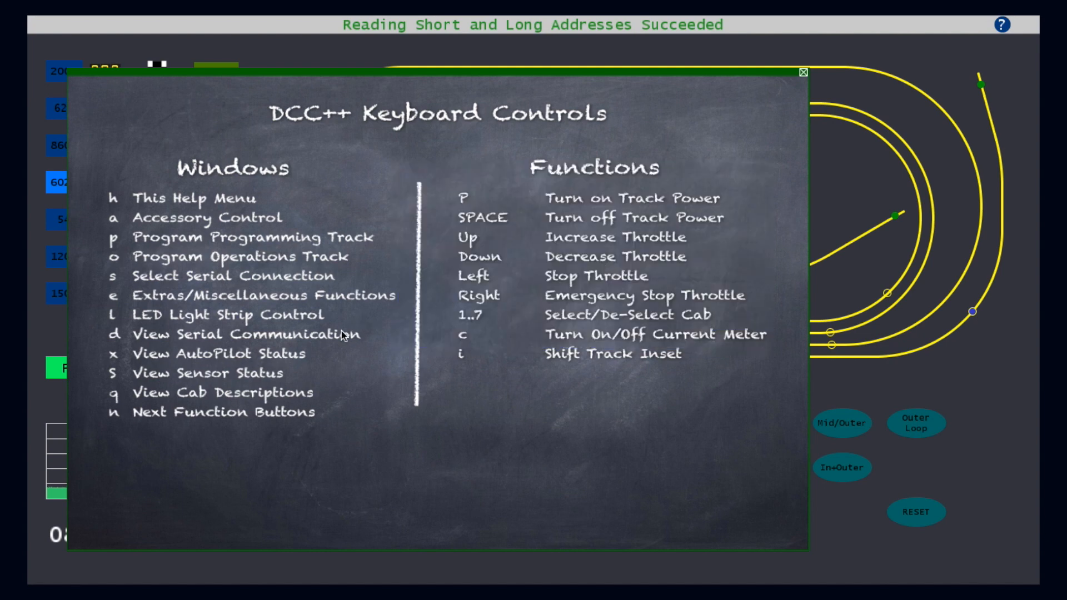
key(c)
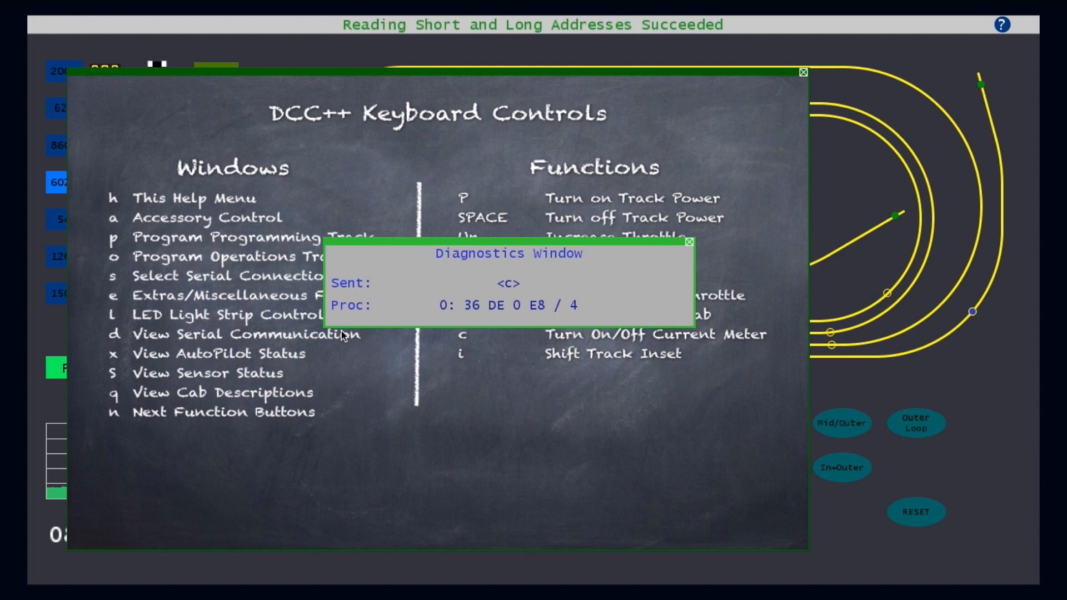
mouse_move(449, 286)
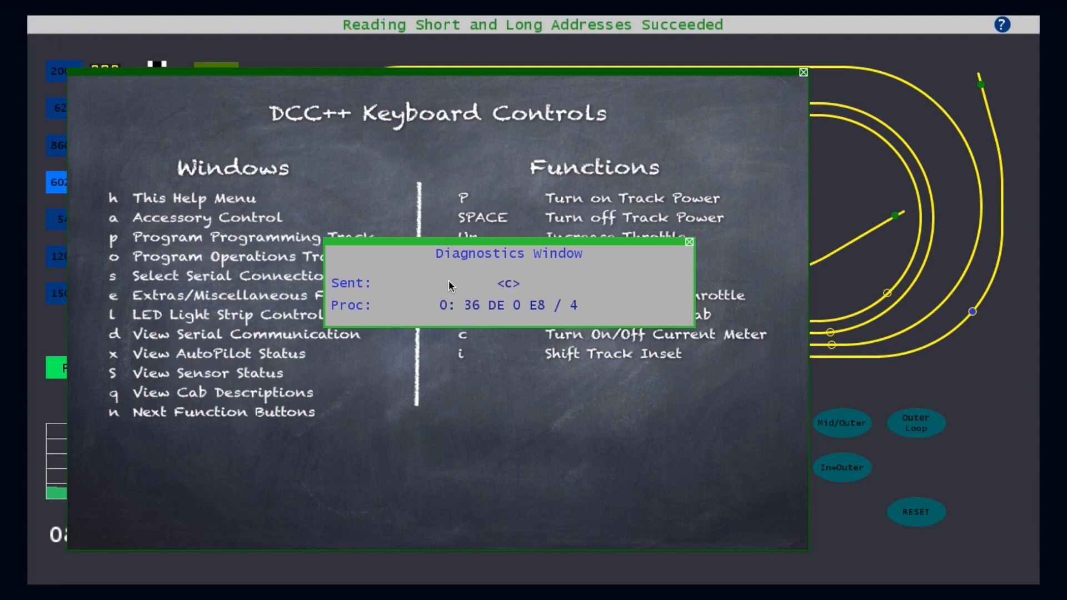
click(688, 243)
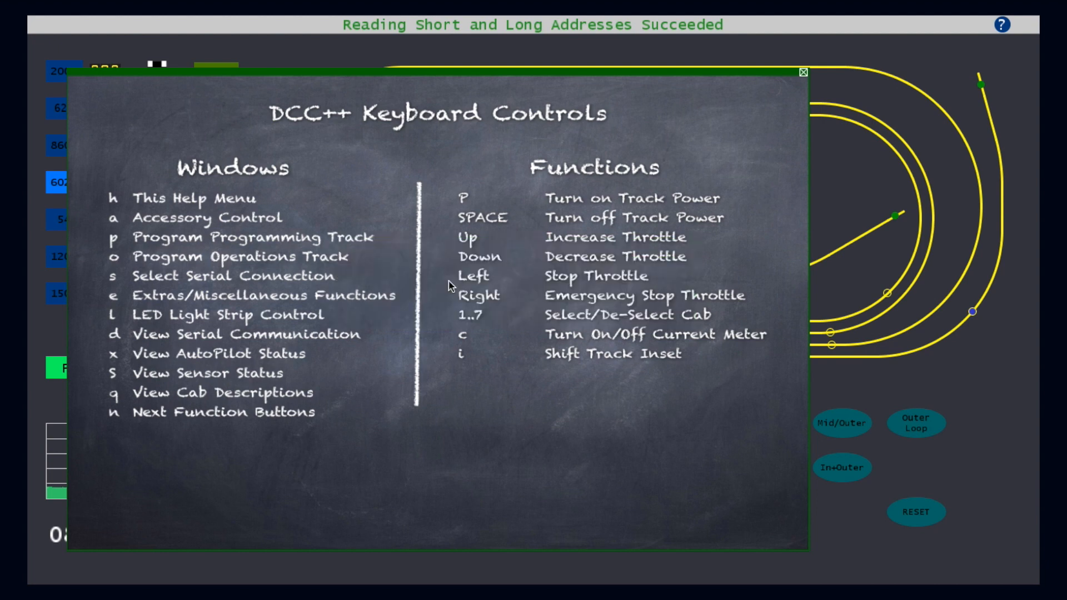
Show the AutoPilot status (all cabs STOP) and the Sensors trigger-time windows
key(x)
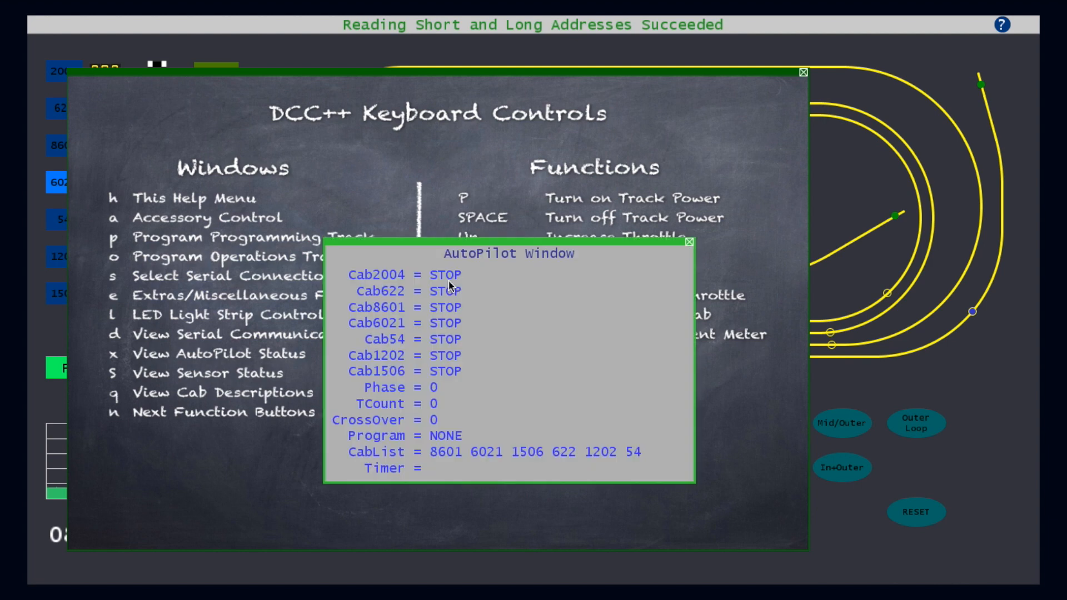
key(S)
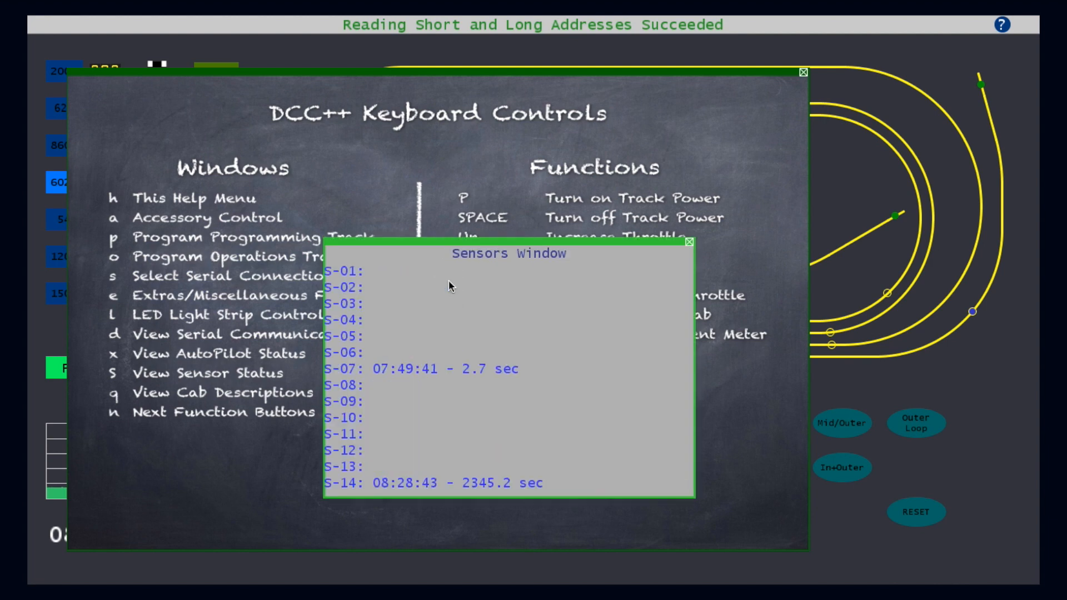
mouse_move(485, 235)
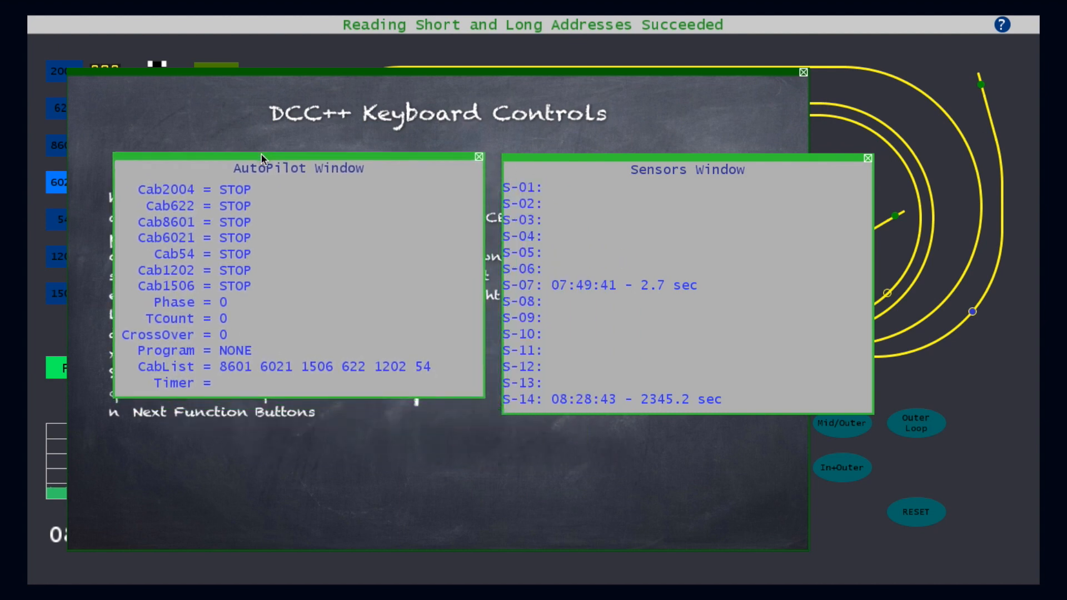
mouse_move(310, 204)
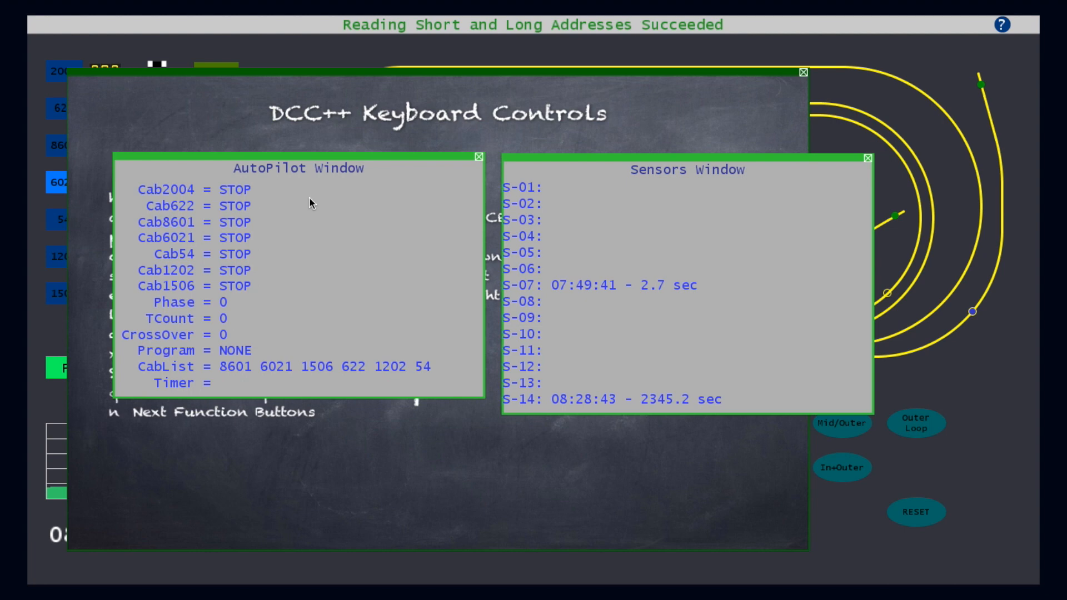
mouse_move(587, 217)
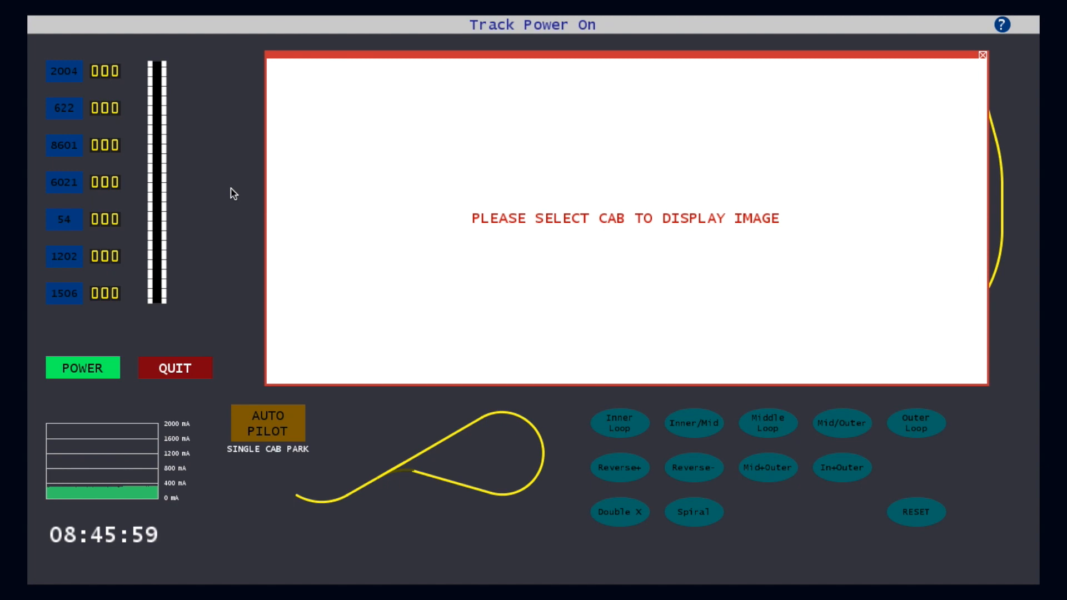
View locomotive info for cabs 2004, 622, 8601, 6021, 54, 1202, and finally 1506
click(63, 71)
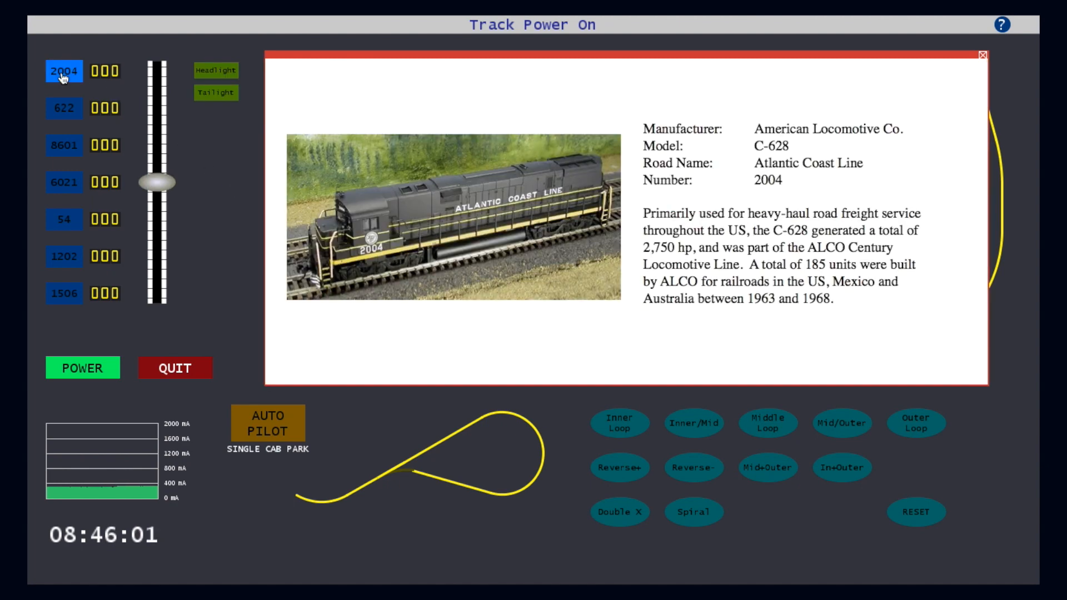
click(64, 108)
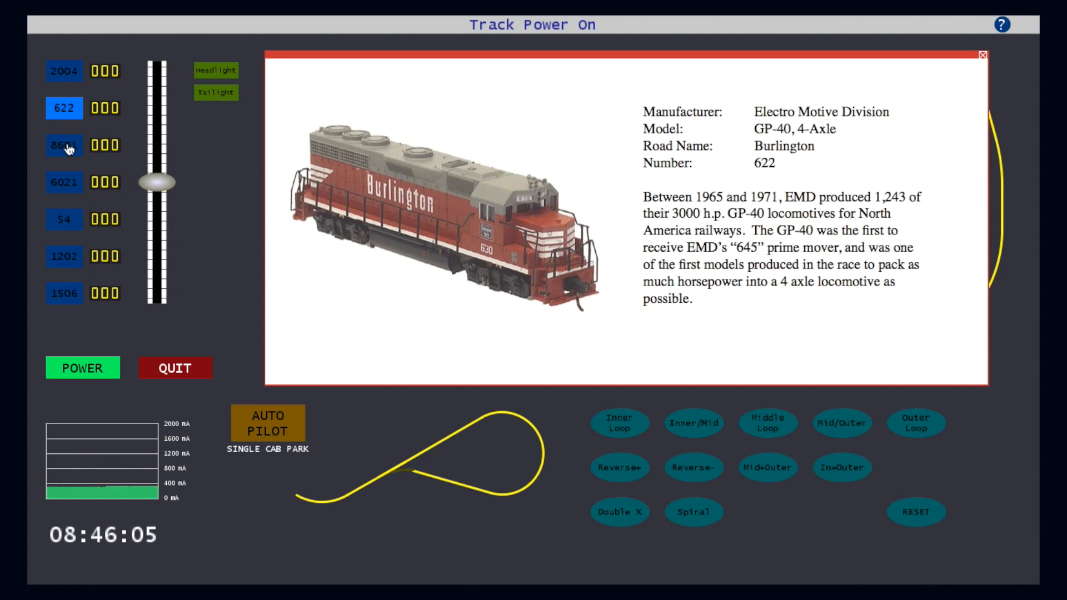
click(64, 145)
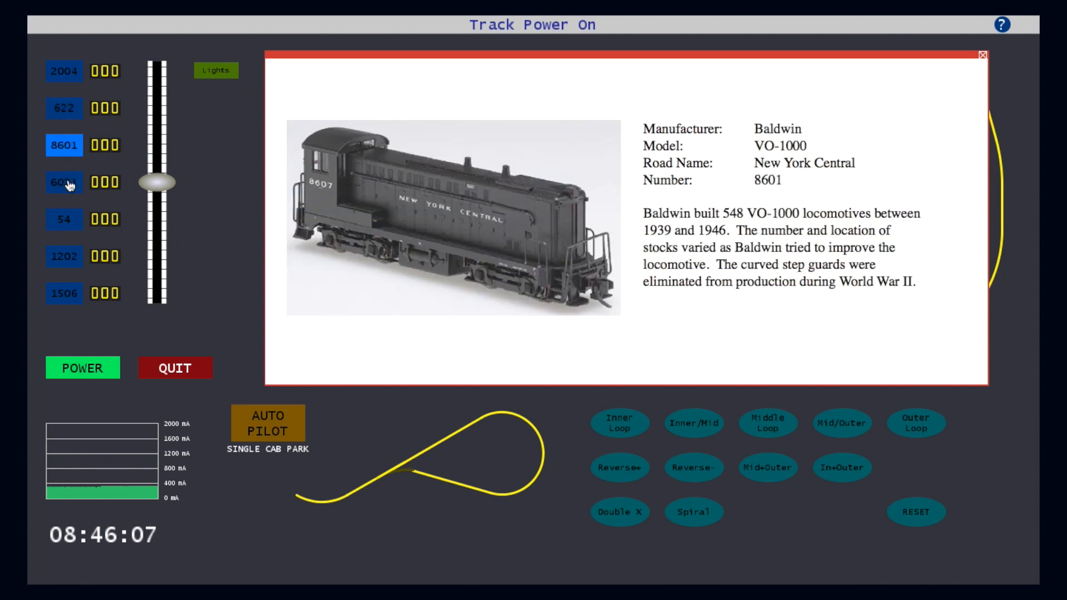
click(64, 182)
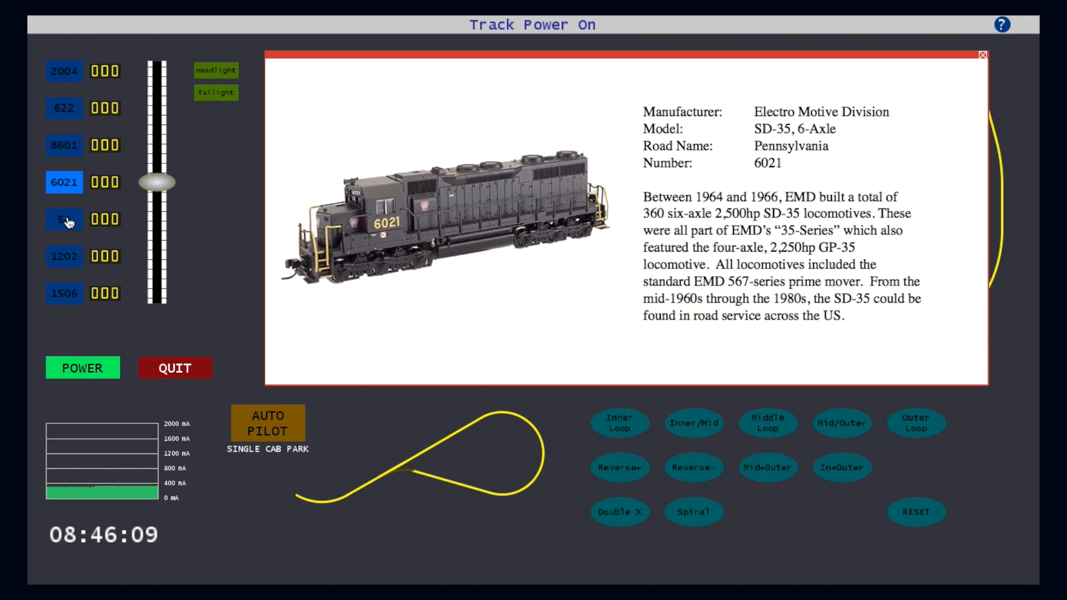
click(63, 219)
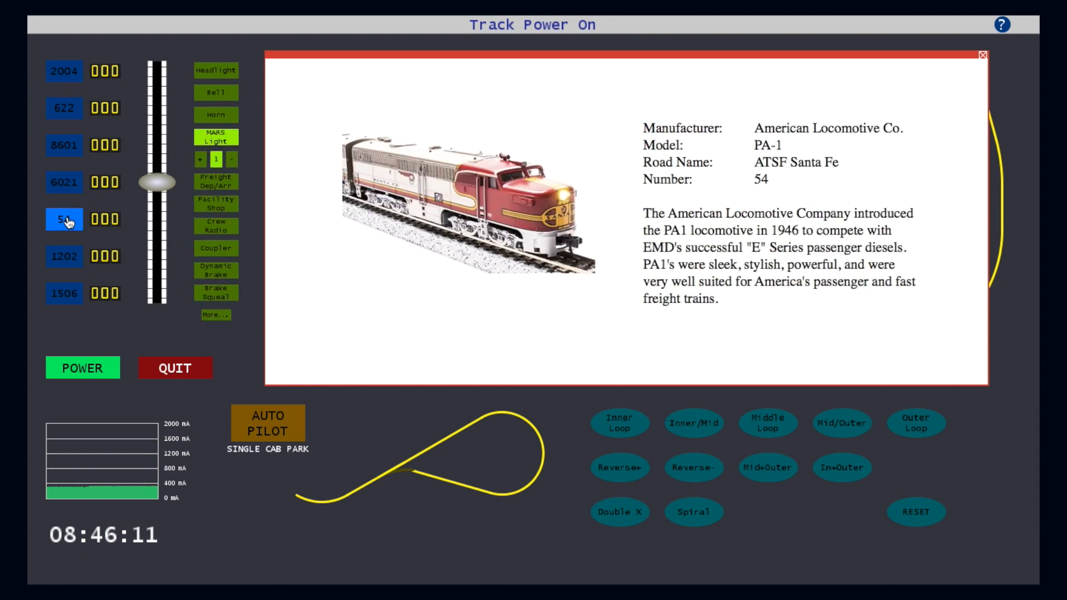
mouse_move(65, 263)
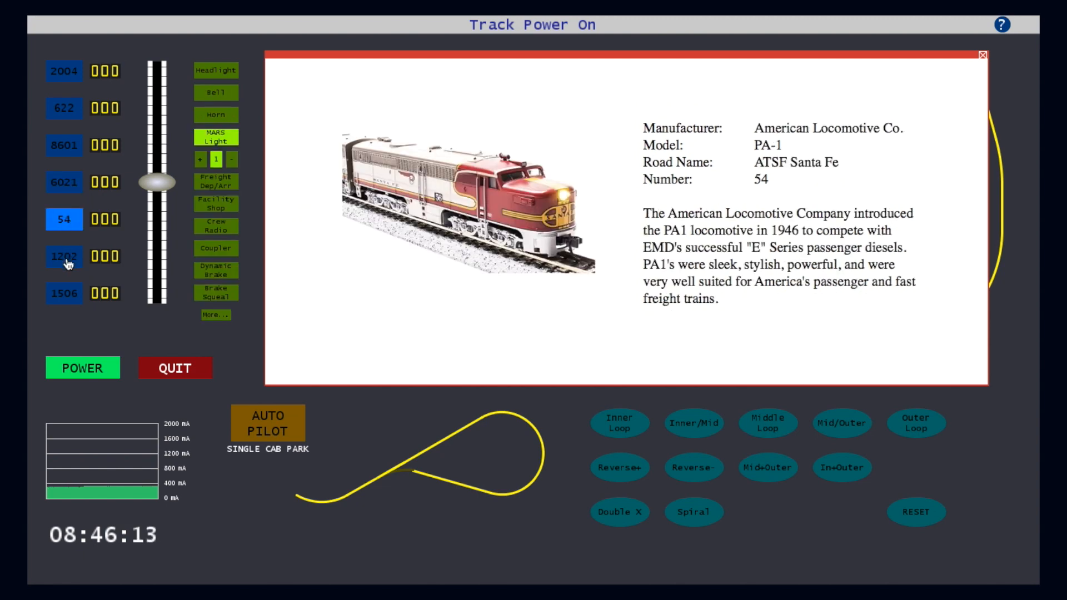
click(64, 256)
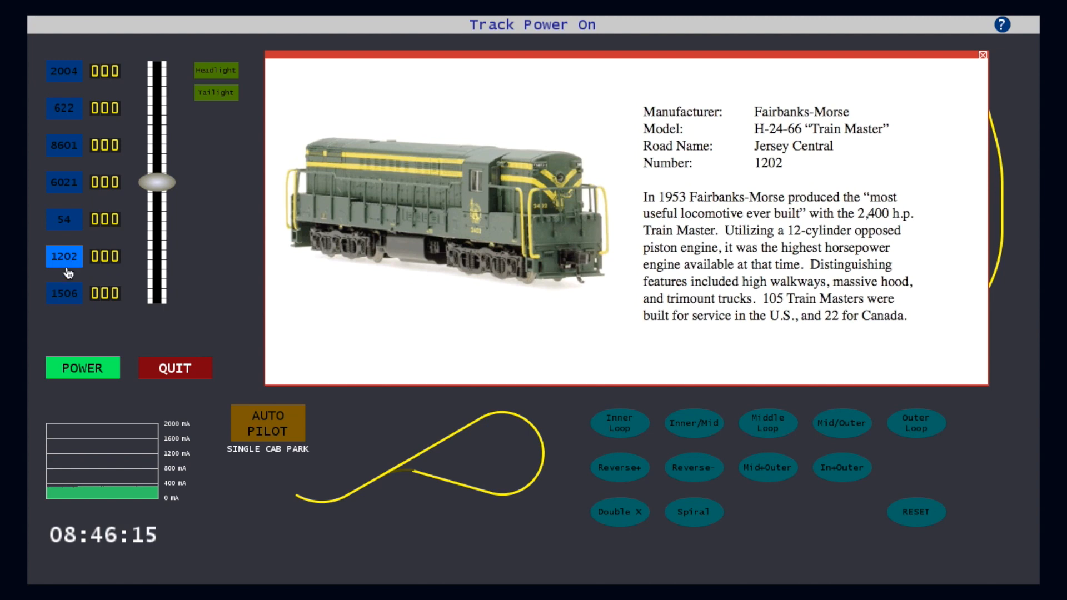
click(63, 293)
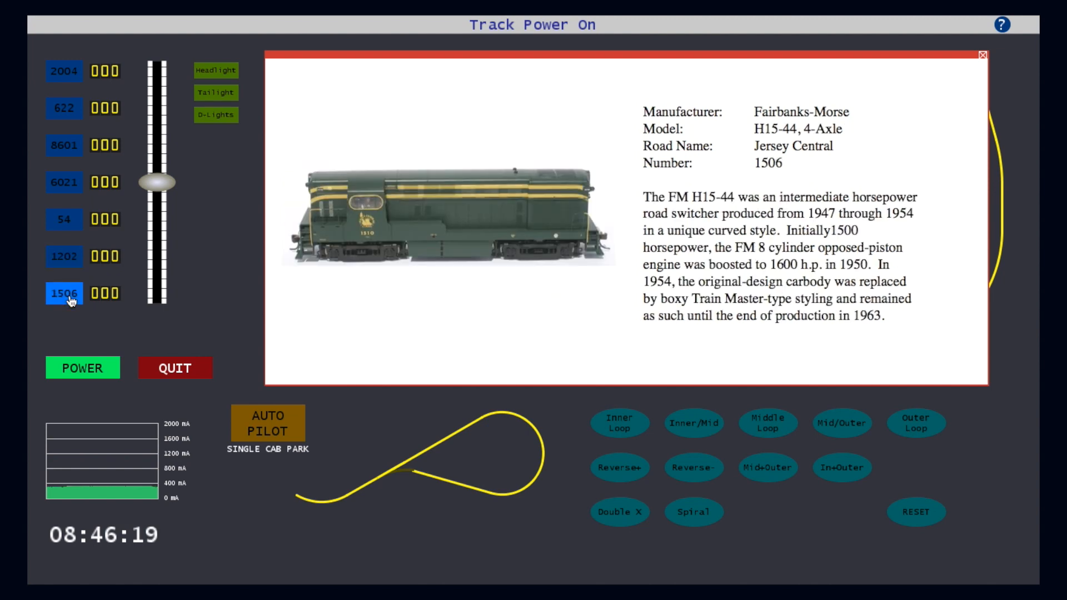
click(982, 54)
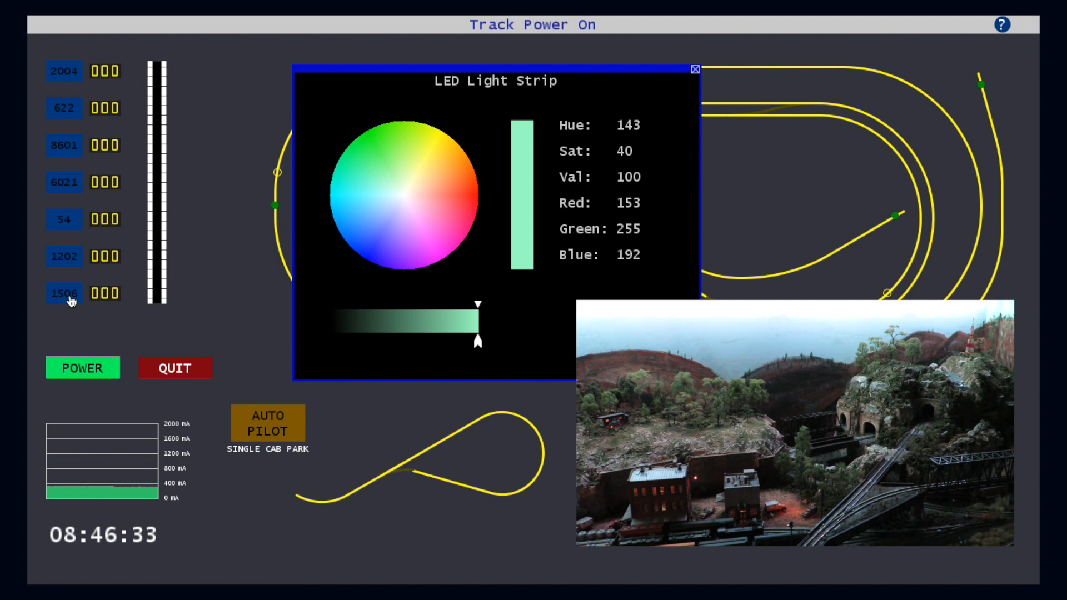
mouse_move(367, 196)
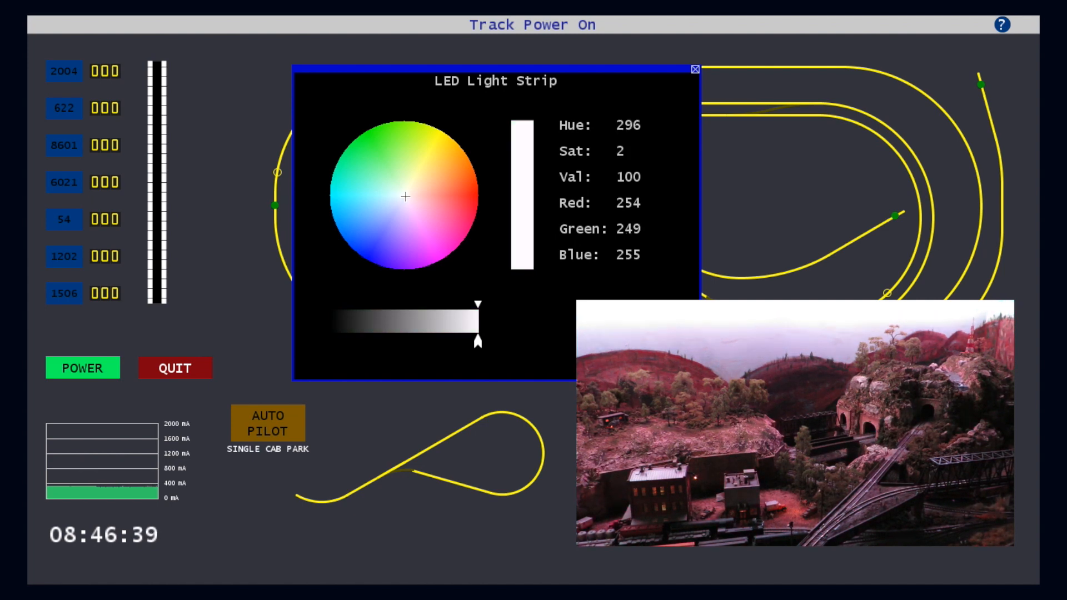
Cycle the light strip through pink, yellow, blue, pale purple, then green, and close it
click(442, 210)
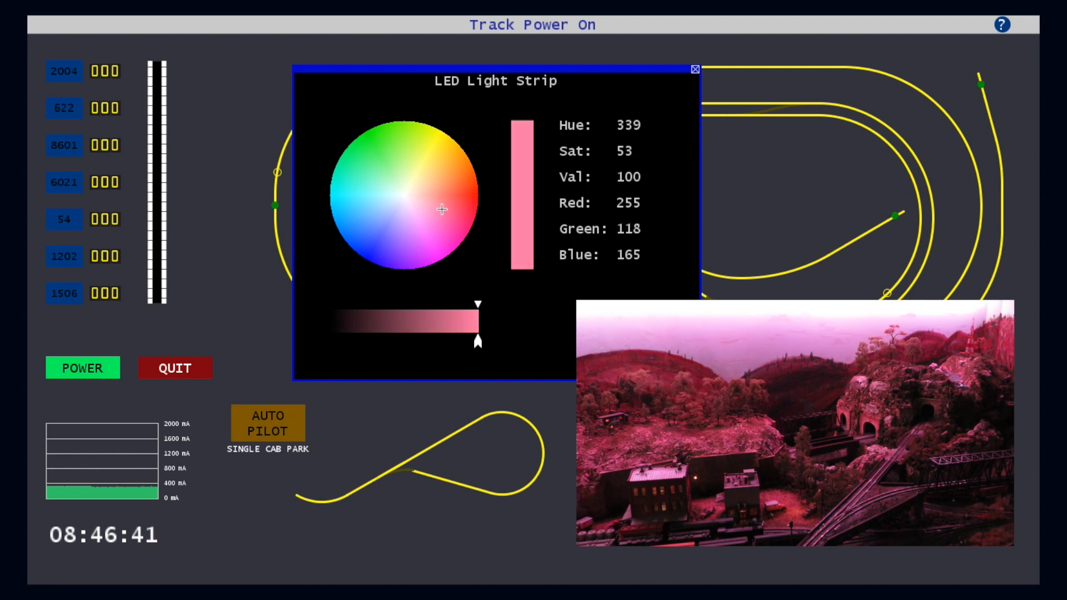
click(436, 131)
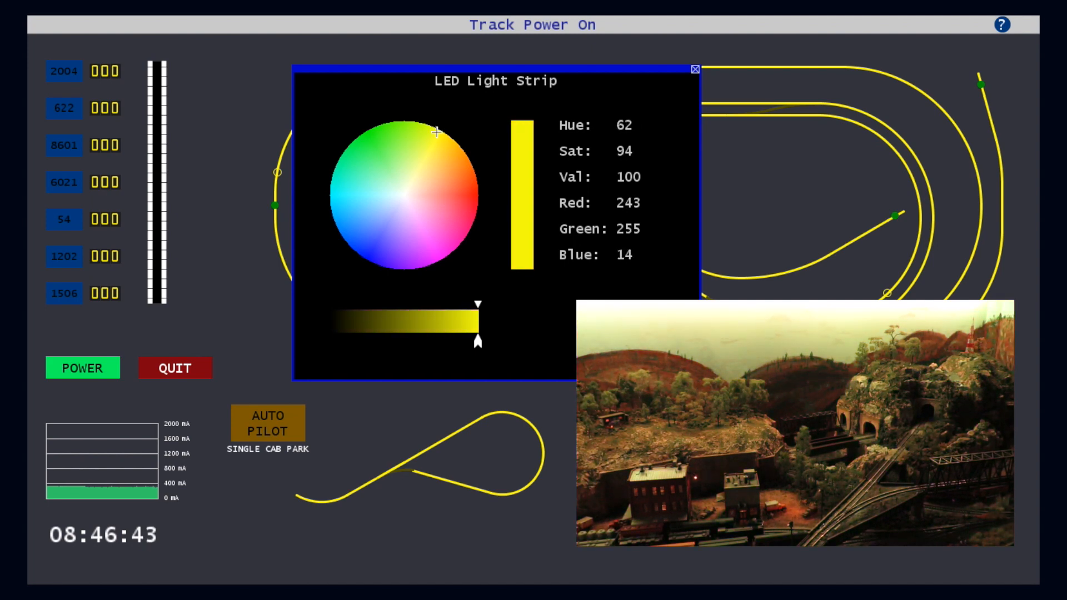
click(346, 226)
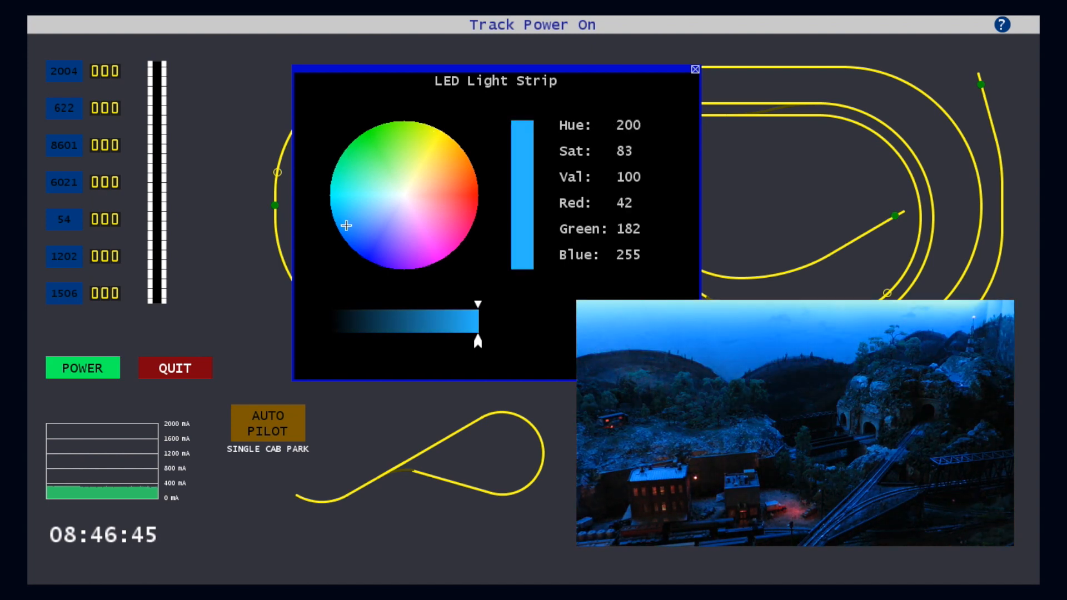
click(416, 218)
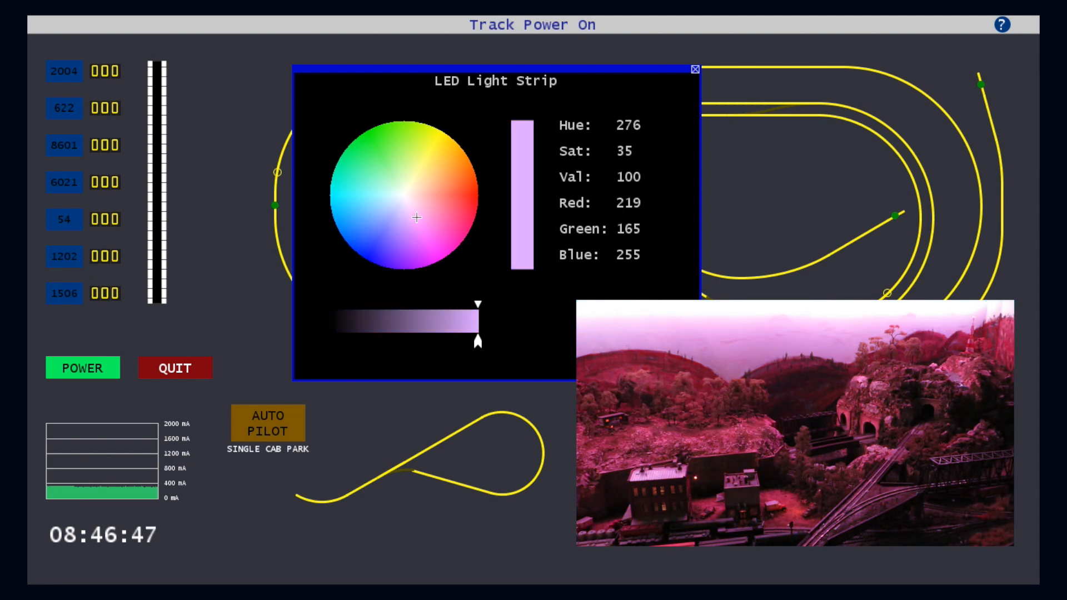
click(476, 305)
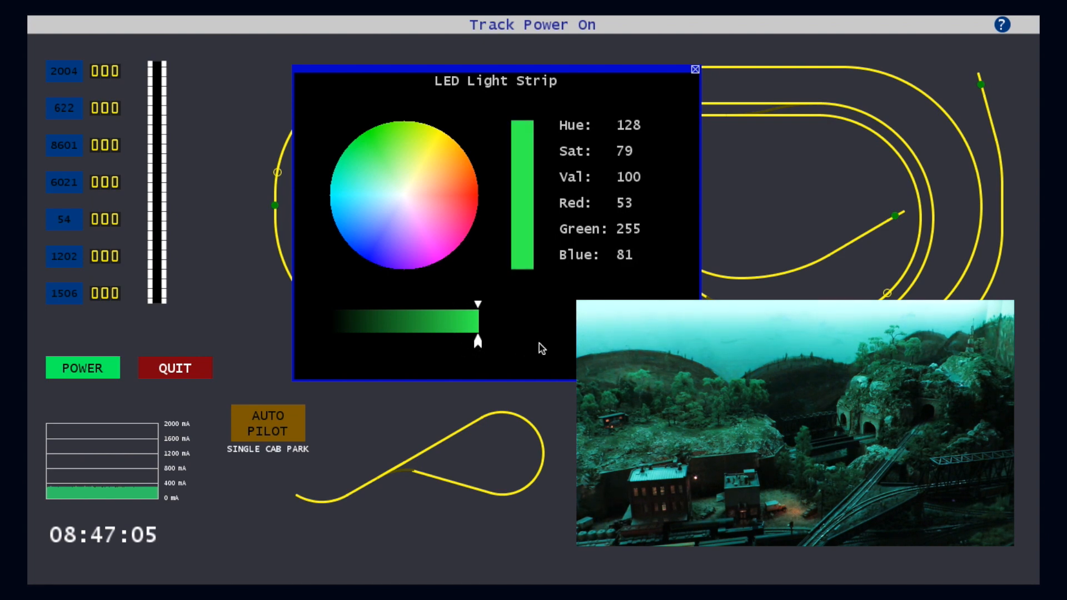
click(694, 70)
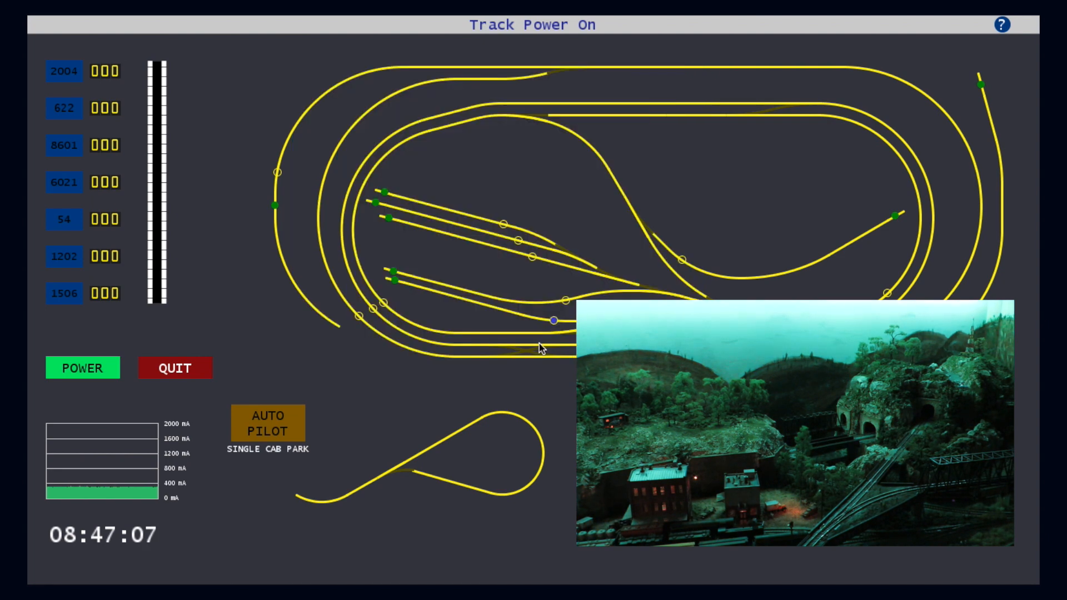